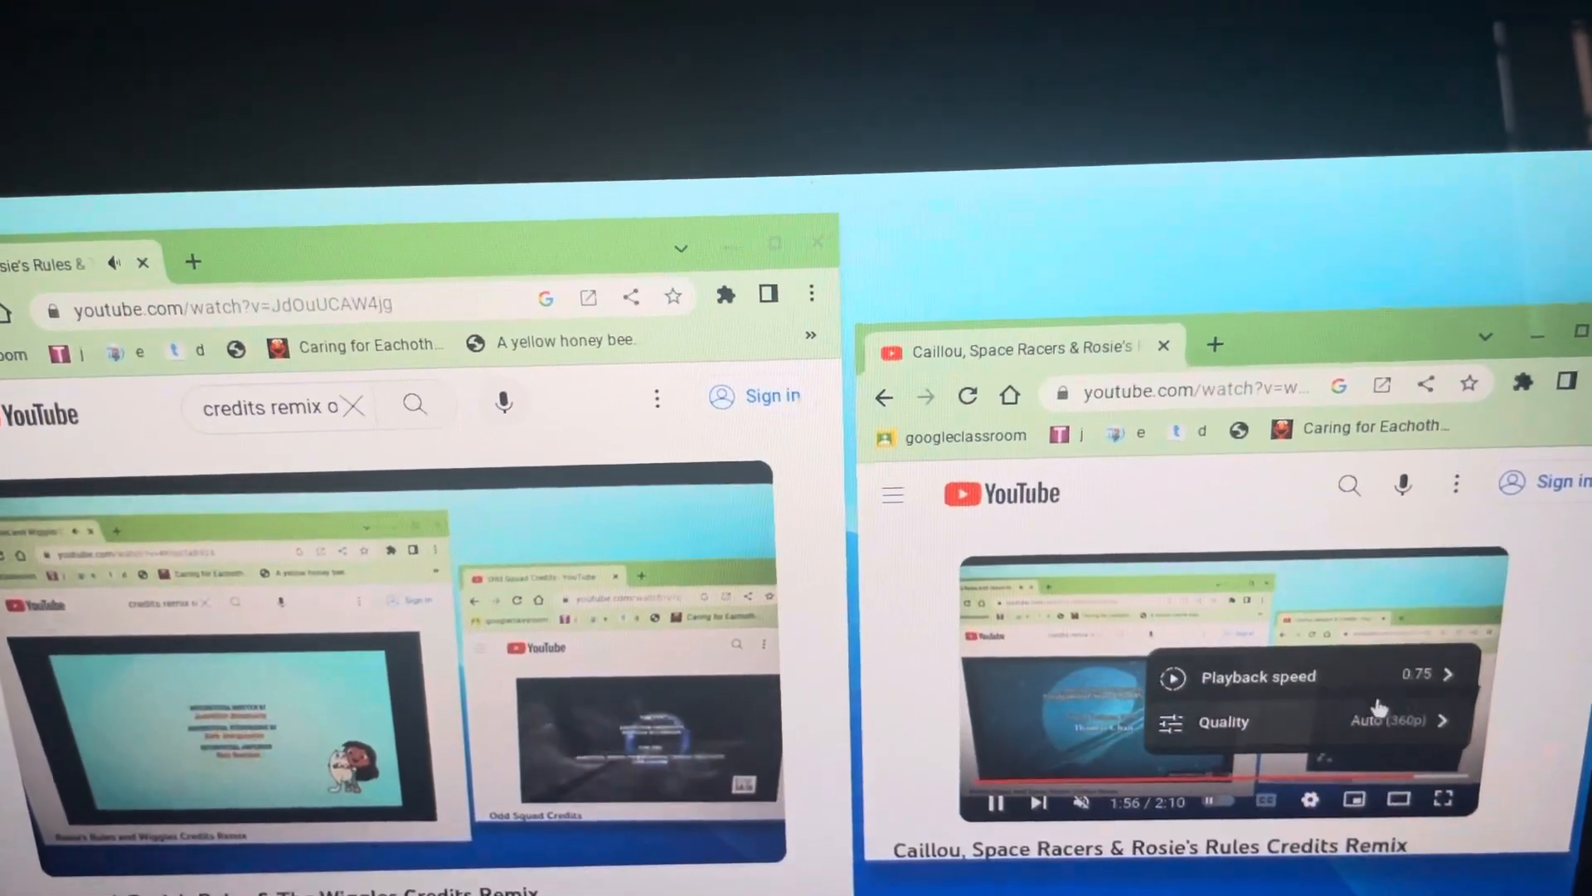
Close the right video's settings menu, leaving it paused at 1:38
{"action": "left_click", "coordinate": [1257, 677]}
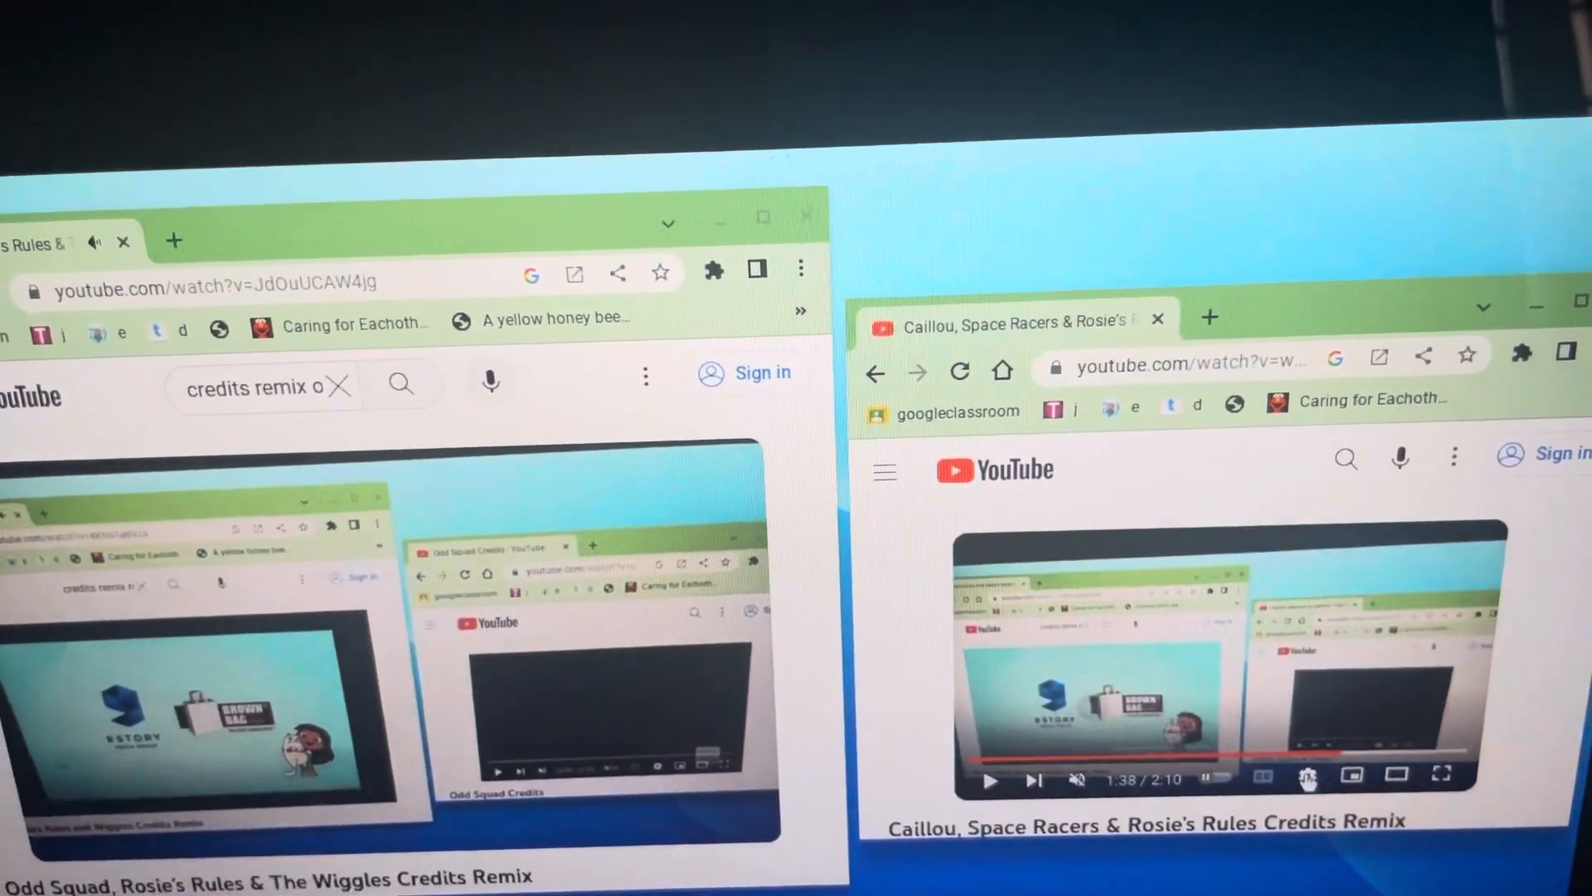
{"action": "left_click", "coordinate": [1308, 778]}
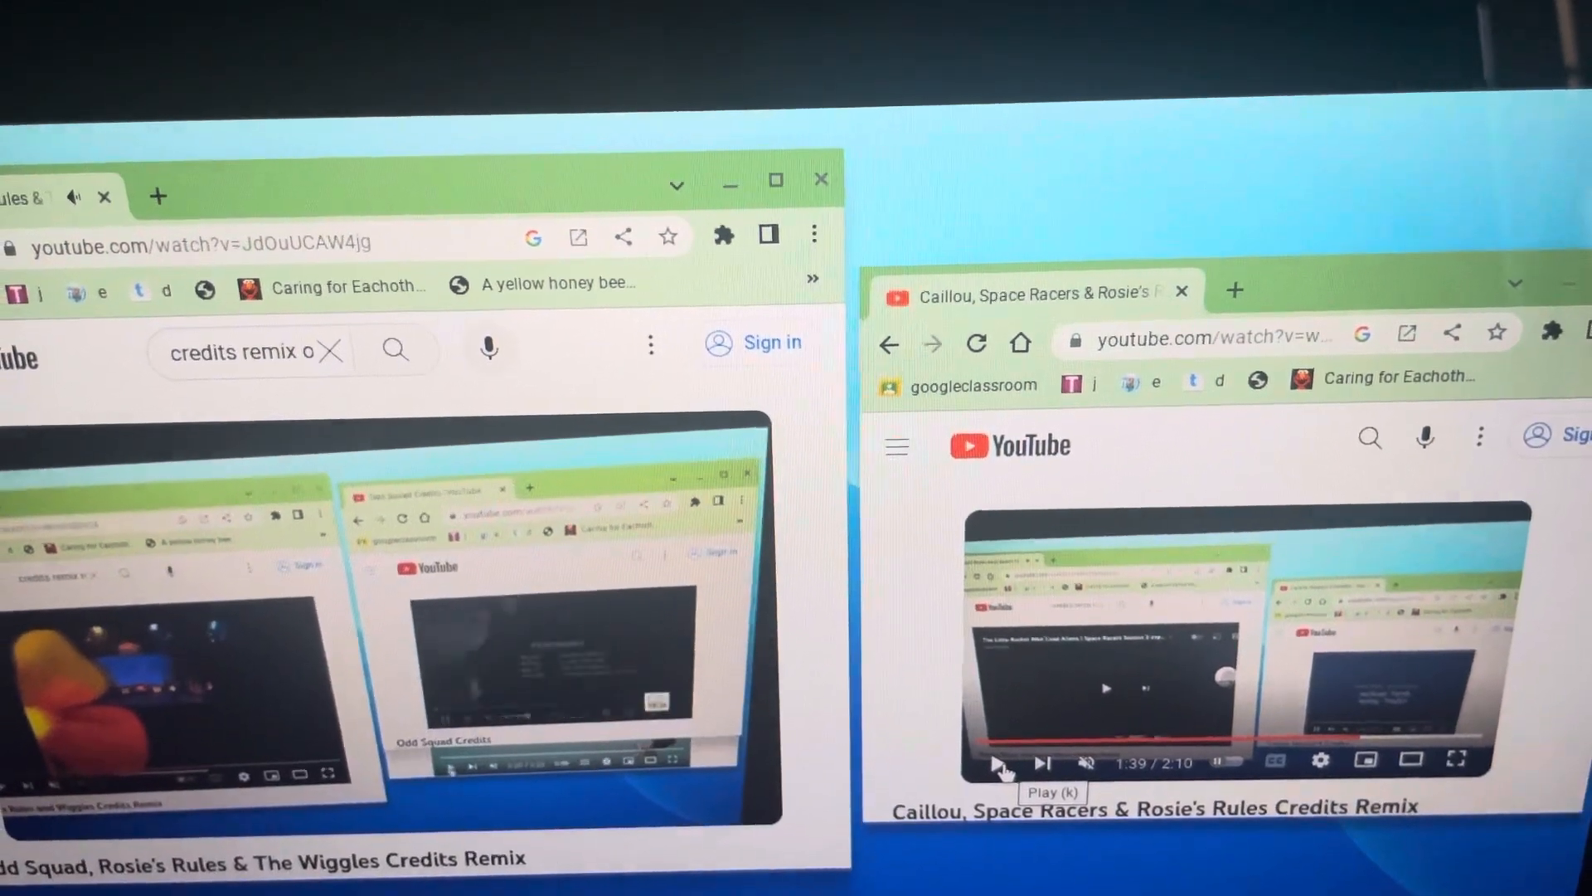
Resume the right video, then rewind the left credits remix to 1:50
{"action": "left_click", "coordinate": [1000, 763]}
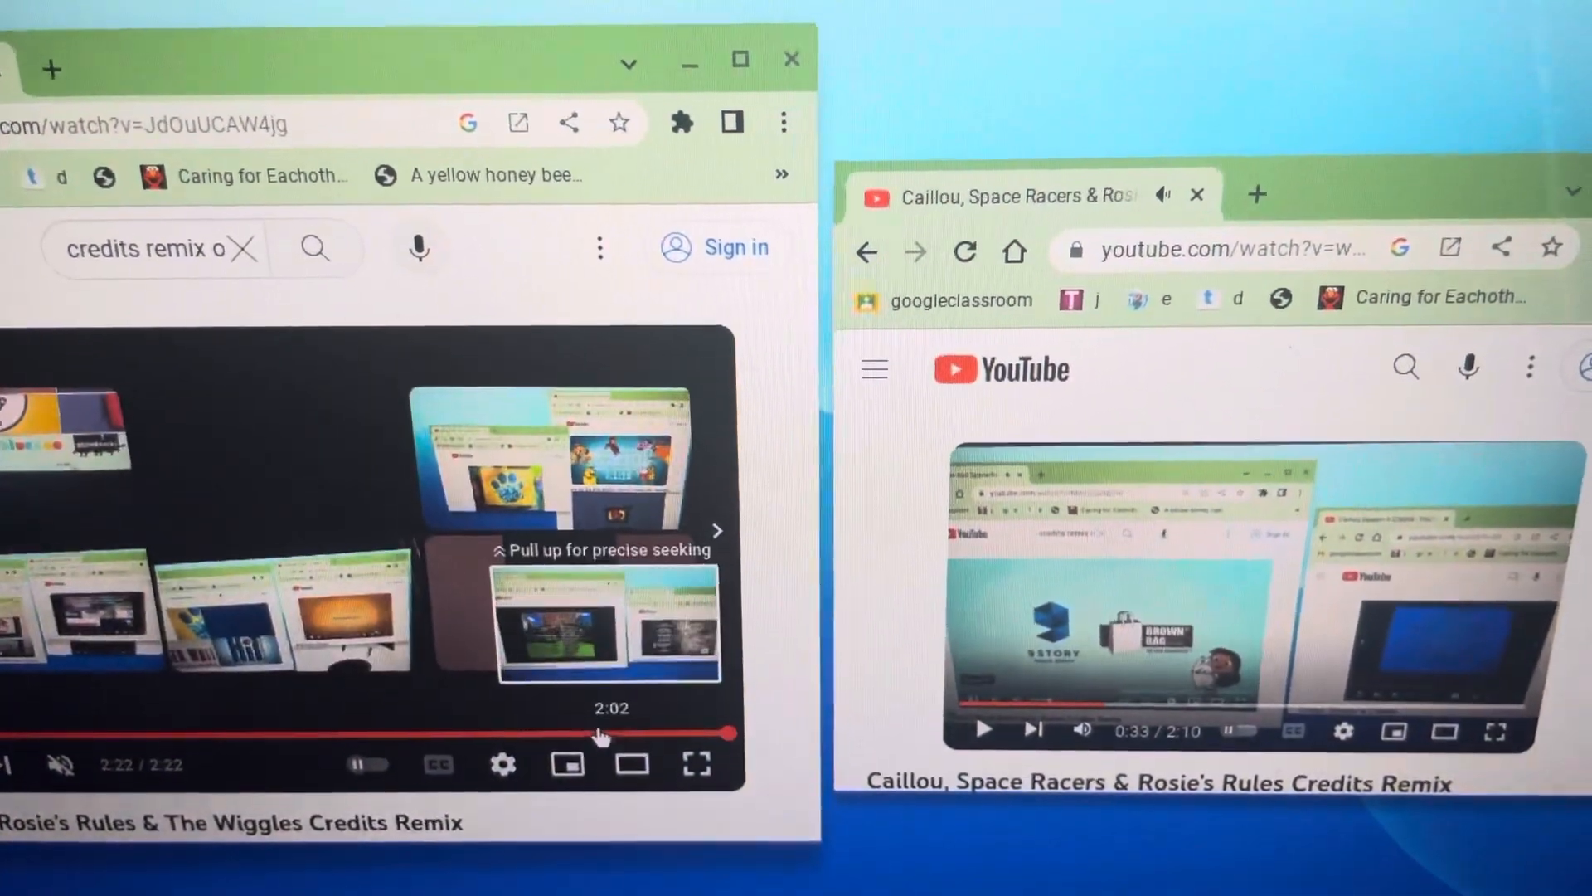
{"action": "left_click_drag", "start_coordinate": [727, 733], "coordinate": [538, 739]}
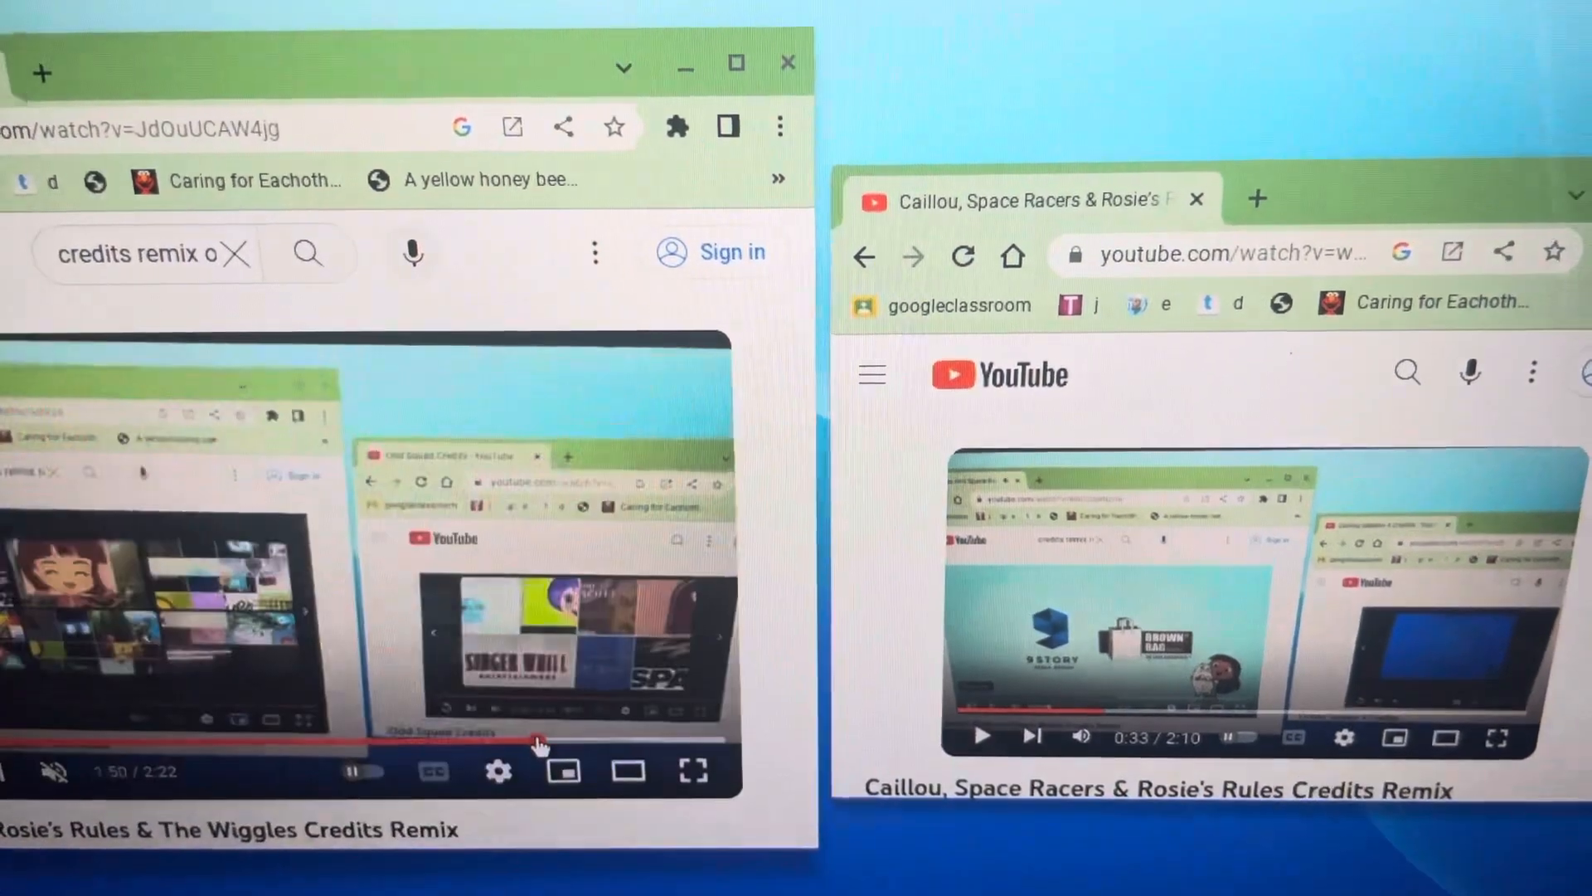